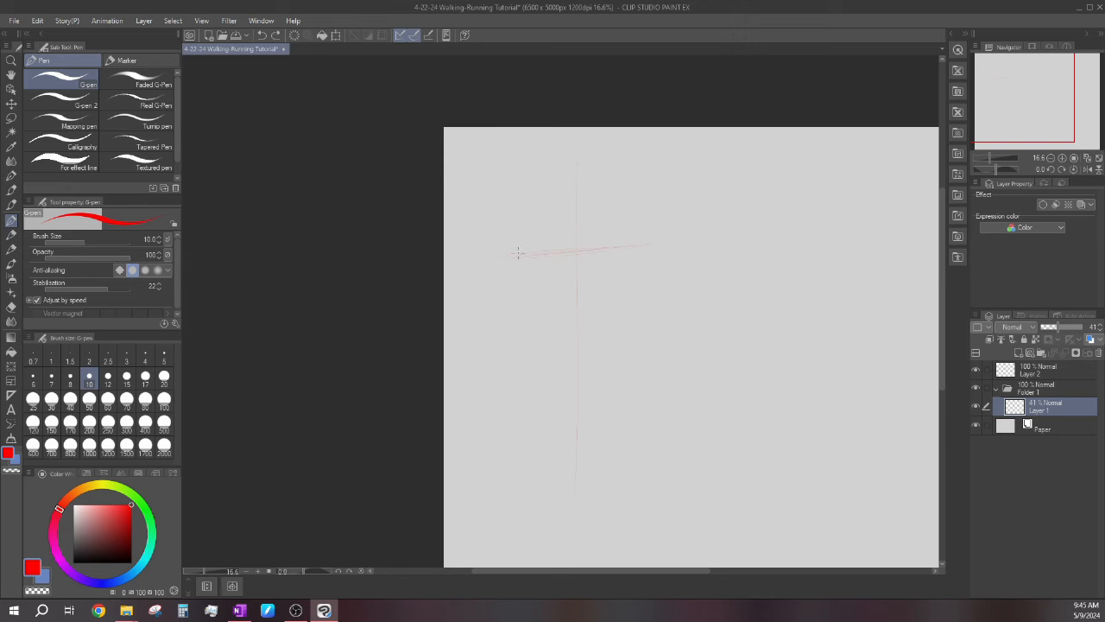
# - Sketch a red centre guide line and a boxy pelvis outline with lines extending down from the hips
pyautogui.moveTo(518, 256); pyautogui.dragTo(652, 245)
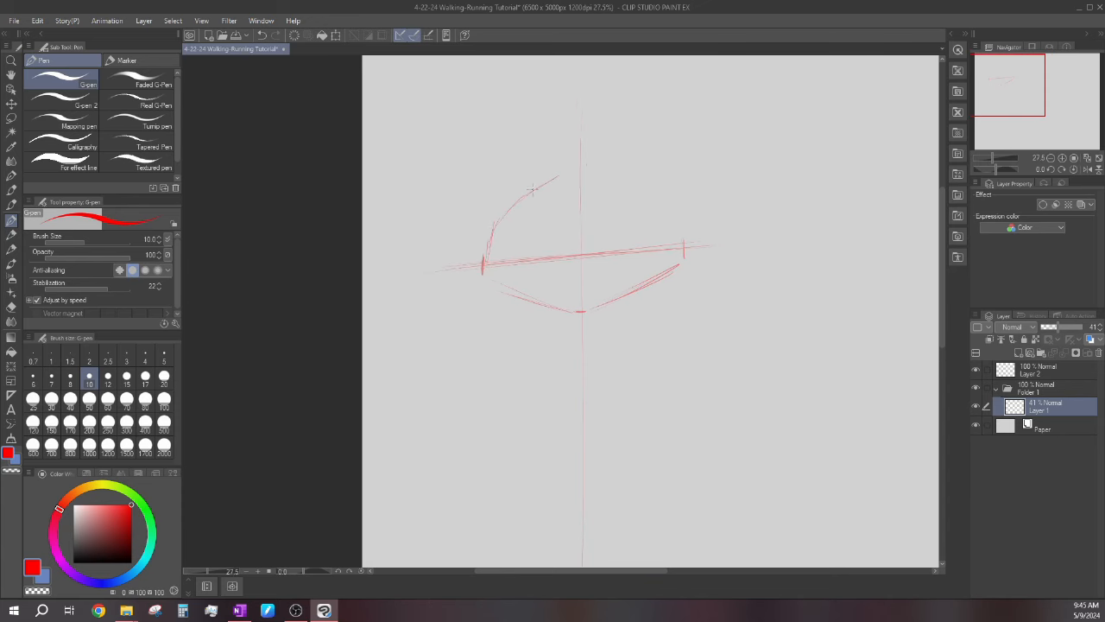
pyautogui.moveTo(535, 181); pyautogui.dragTo(682, 233)
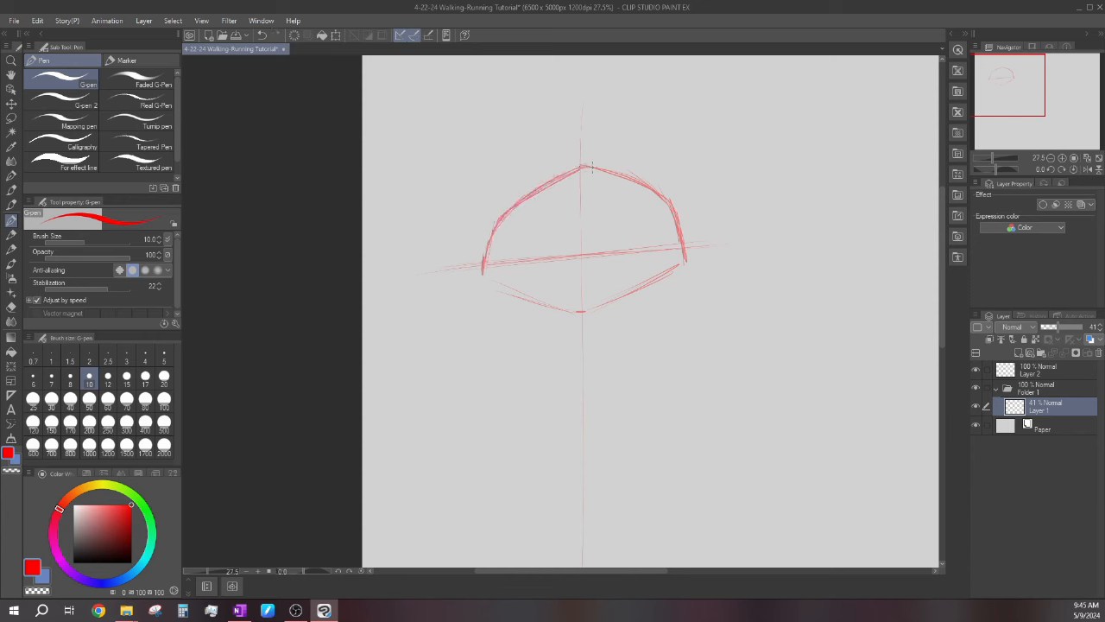
pyautogui.moveTo(591, 169); pyautogui.dragTo(573, 311)
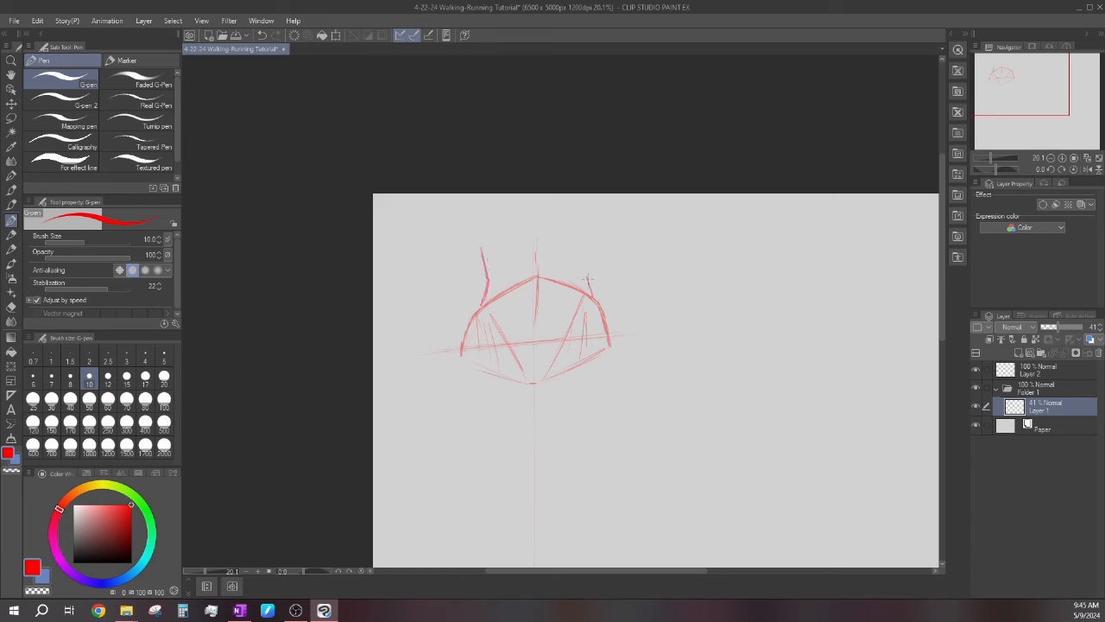
pyautogui.moveTo(458, 250); pyautogui.dragTo(604, 238)
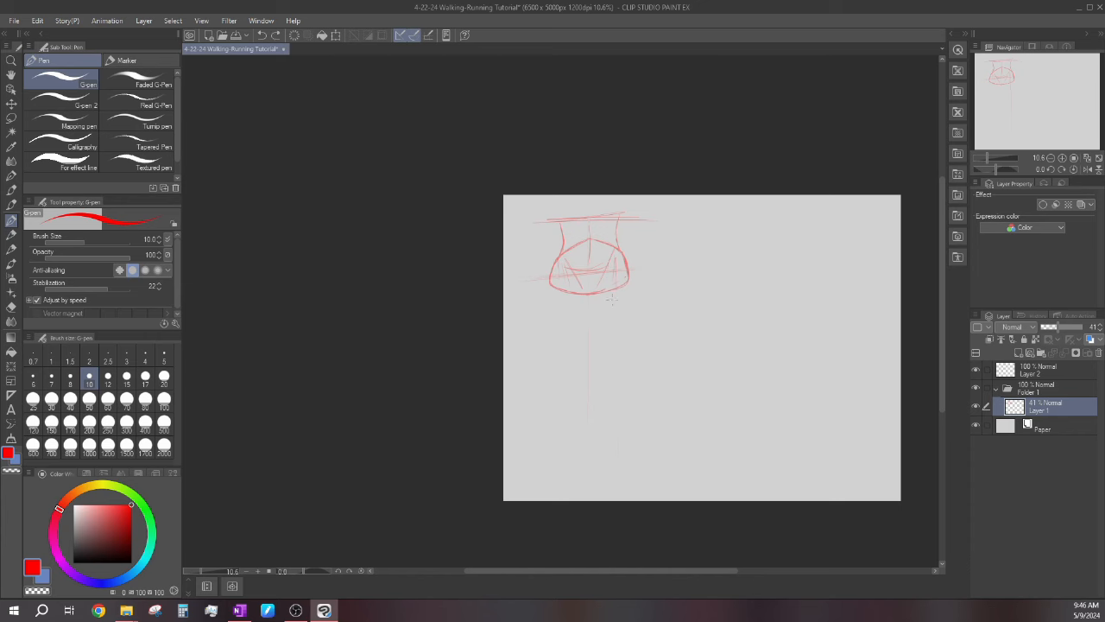
pyautogui.moveTo(614, 304)
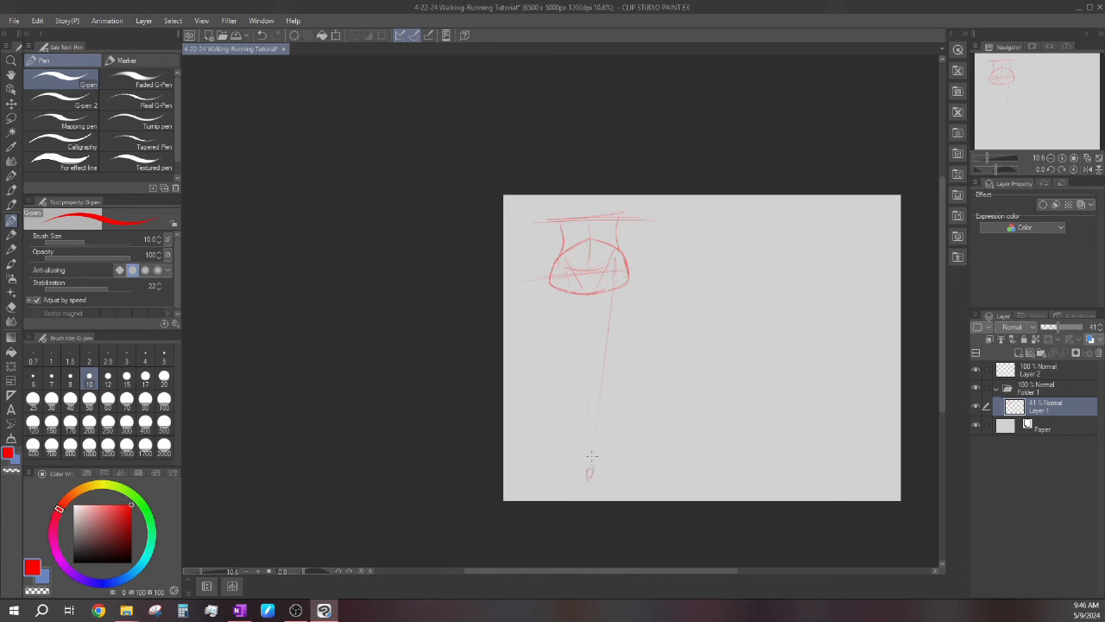
# - Draw a red leg guide line running down from the pelvis toward the foot
pyautogui.moveTo(605, 361); pyautogui.dragTo(604, 383)
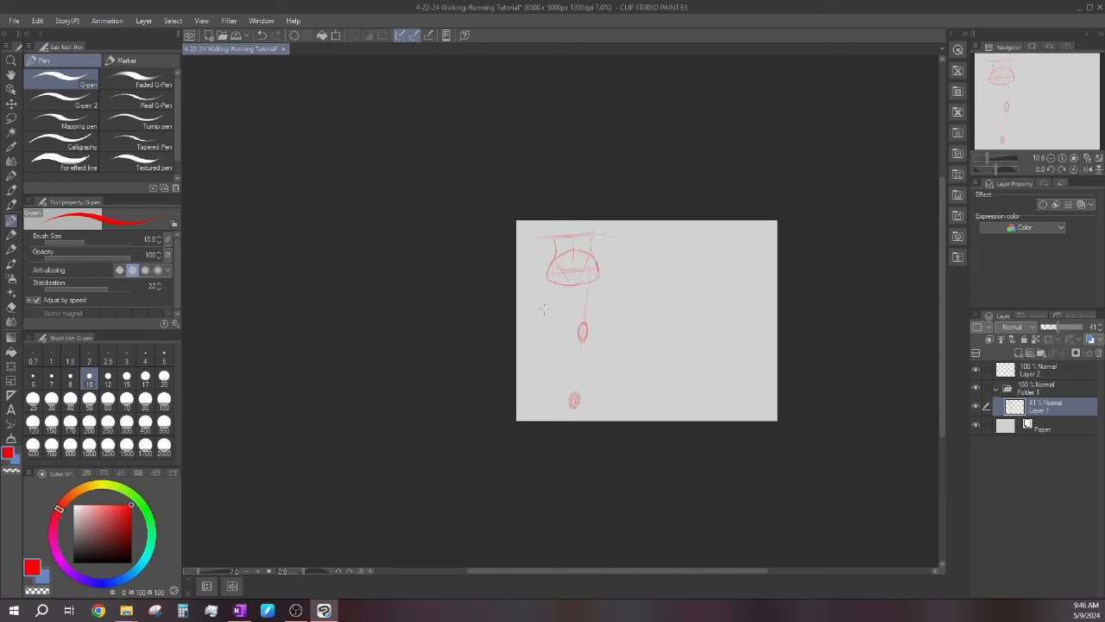
pyautogui.click(261, 34)
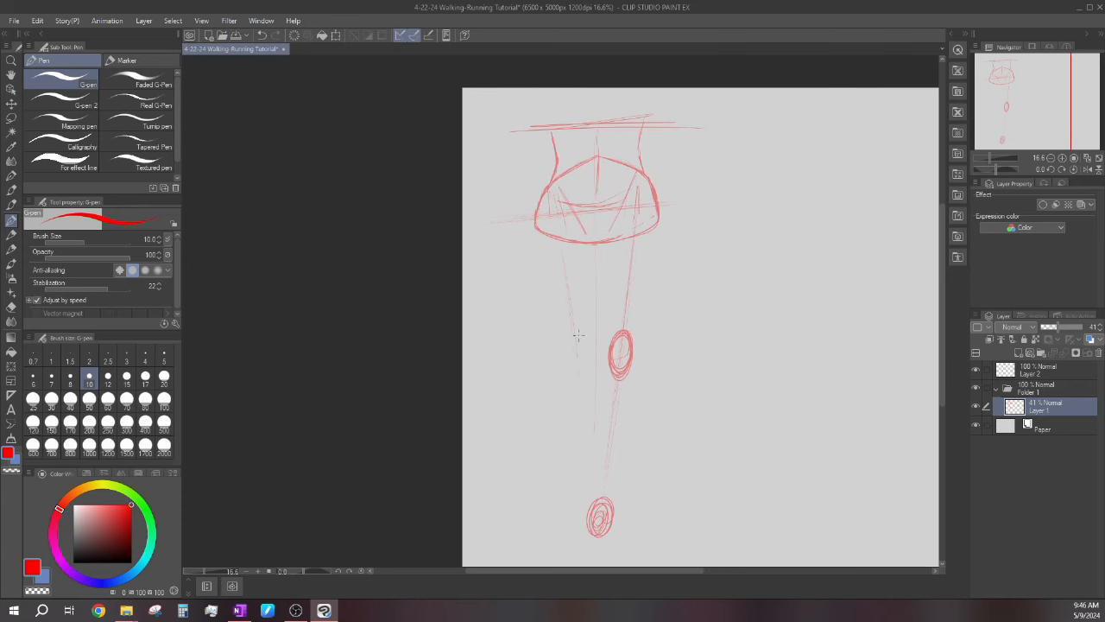
# - Refine the nearer leg's outline and sketch the foot shape below the lower ankle oval
pyautogui.scroll(-3)
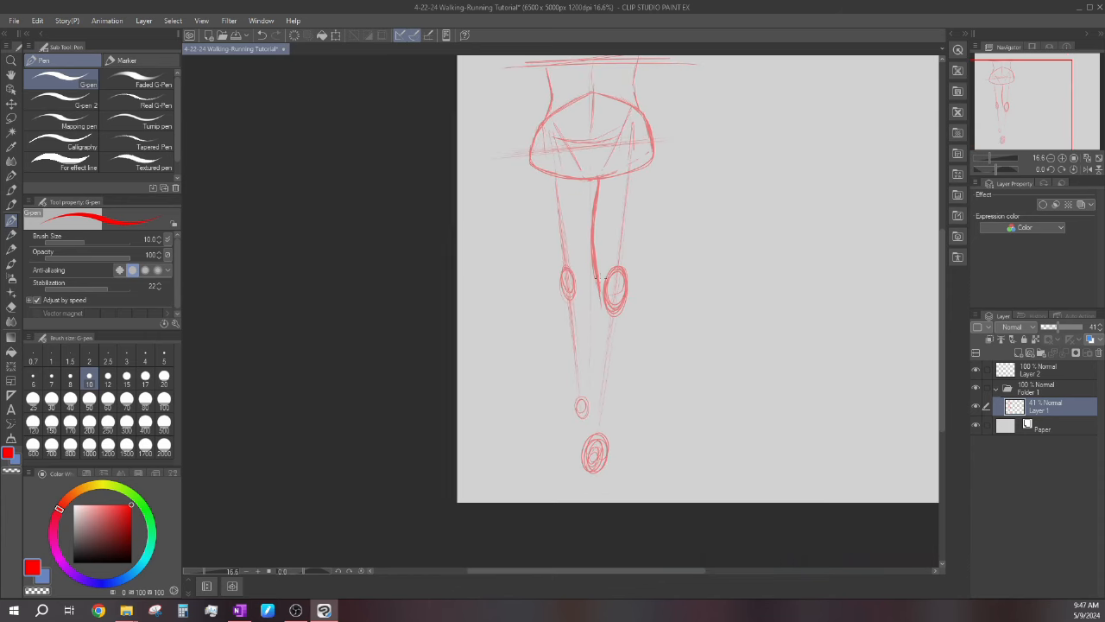
pyautogui.scroll(3)
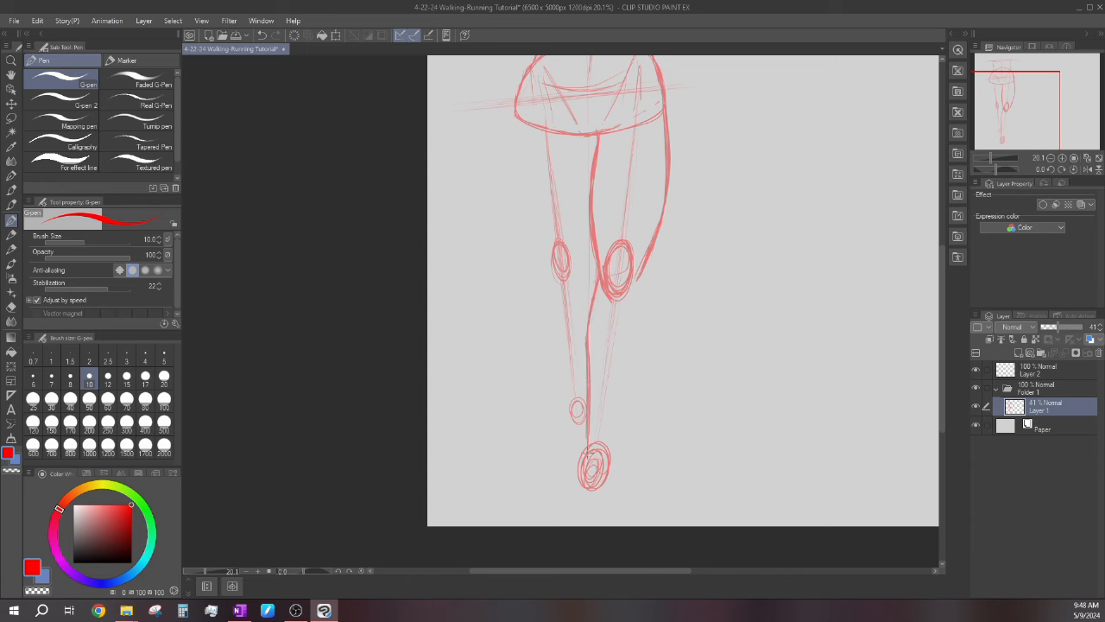
pyautogui.moveTo(637, 280); pyautogui.dragTo(643, 328)
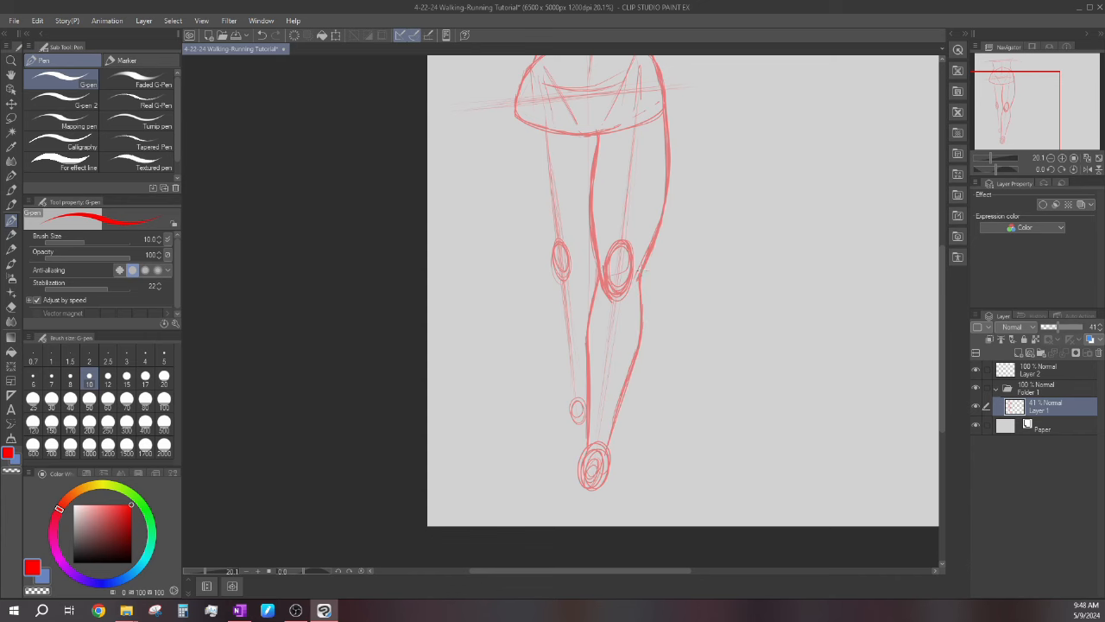
pyautogui.scroll(-3)
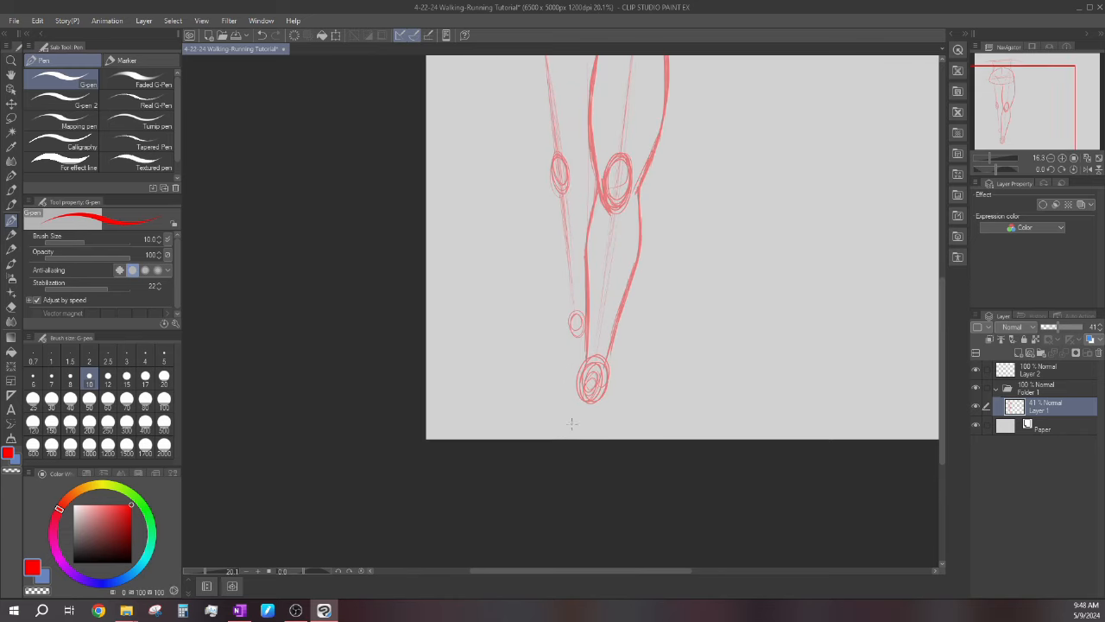
pyautogui.moveTo(562, 432); pyautogui.dragTo(619, 435)
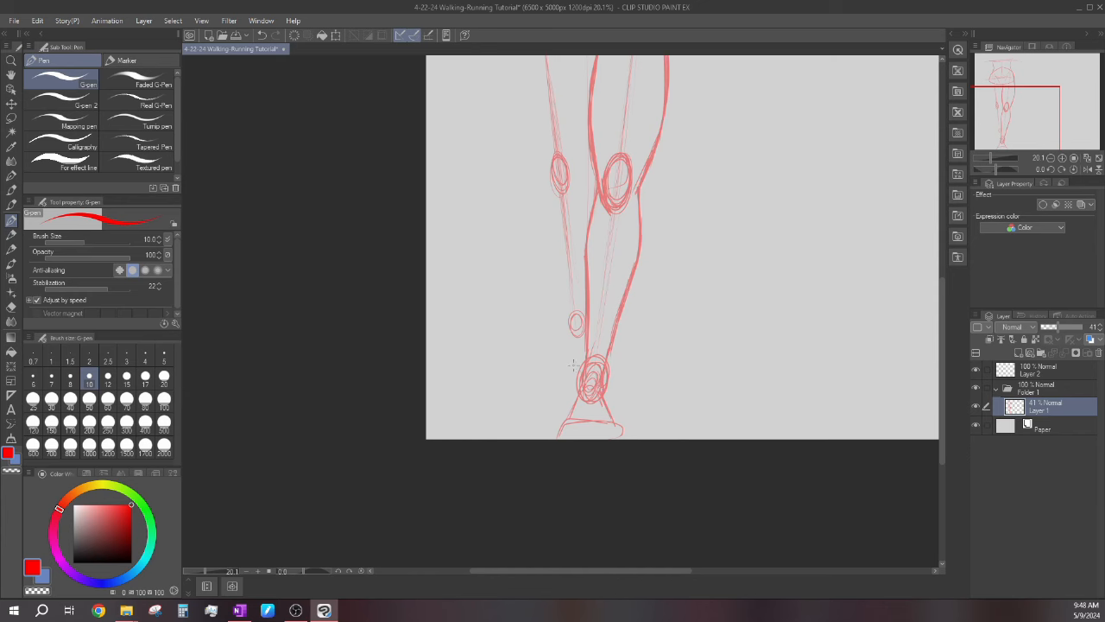
# - Add red contour lines across the pelvis and upper thighs so both legs read clearly
pyautogui.scroll(-3)
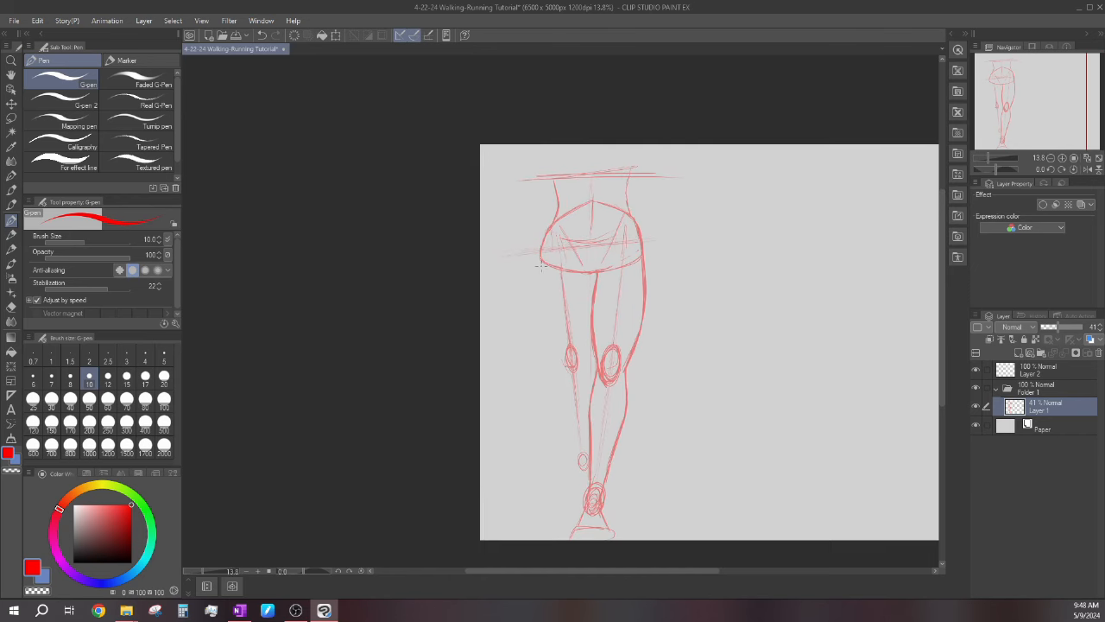
pyautogui.moveTo(546, 263); pyautogui.dragTo(551, 335)
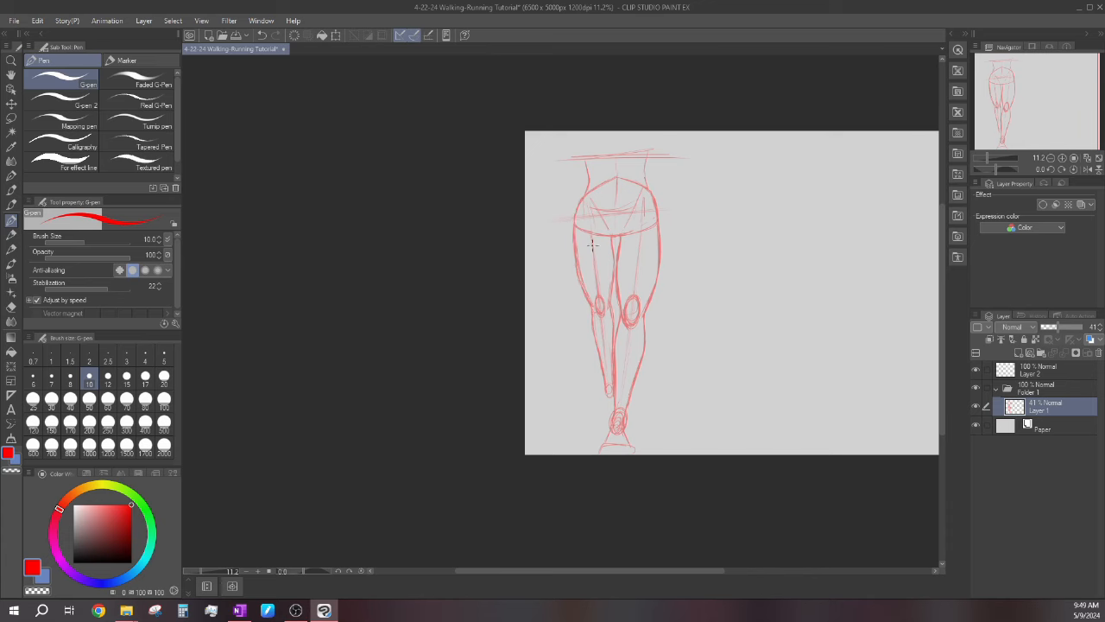
pyautogui.click(12, 102)
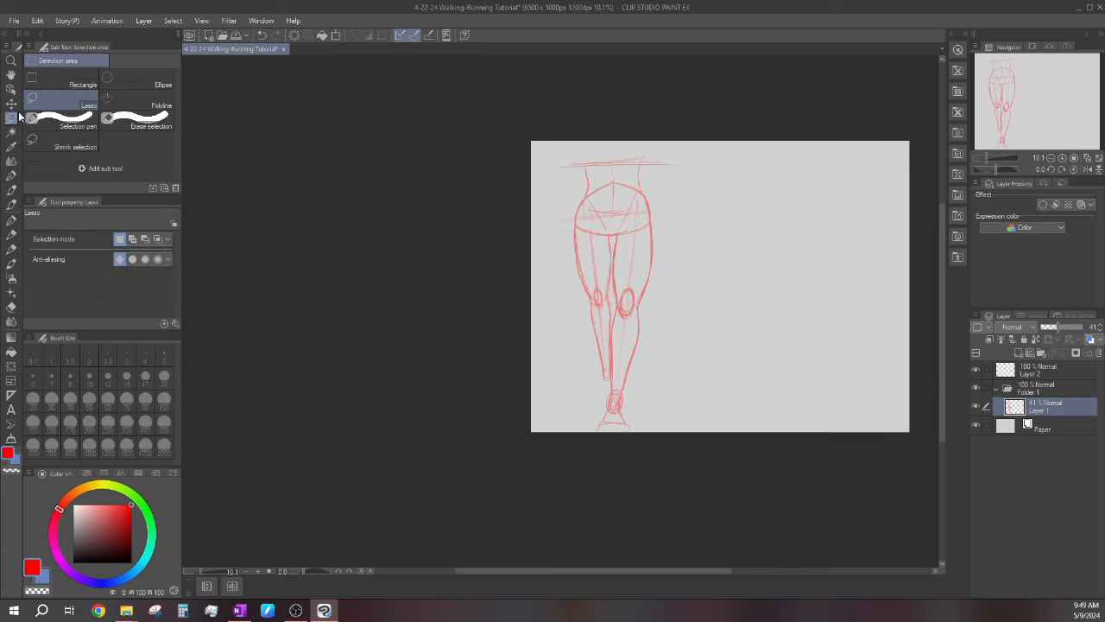
pyautogui.moveTo(673, 147); pyautogui.dragTo(708, 423)
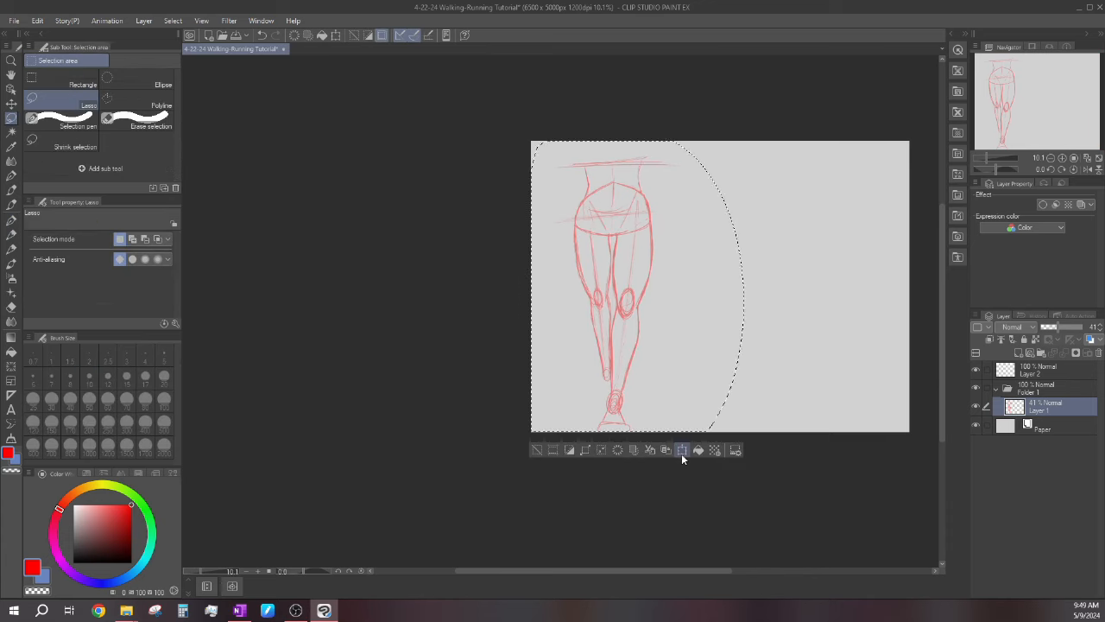
pyautogui.click(682, 449)
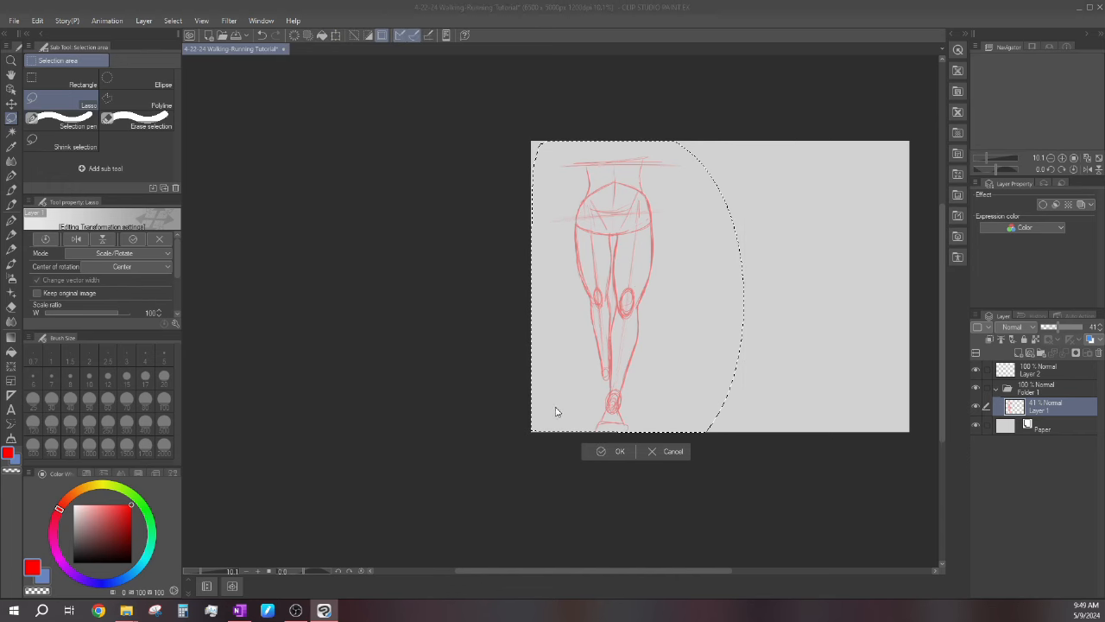
pyautogui.click(618, 450)
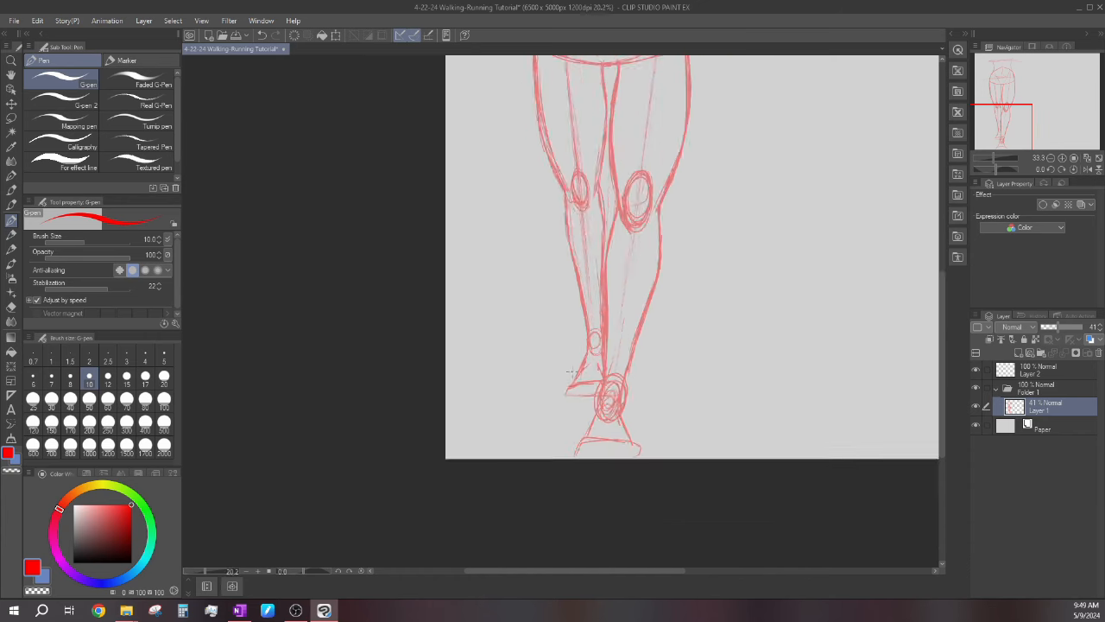
pyautogui.scroll(-3)
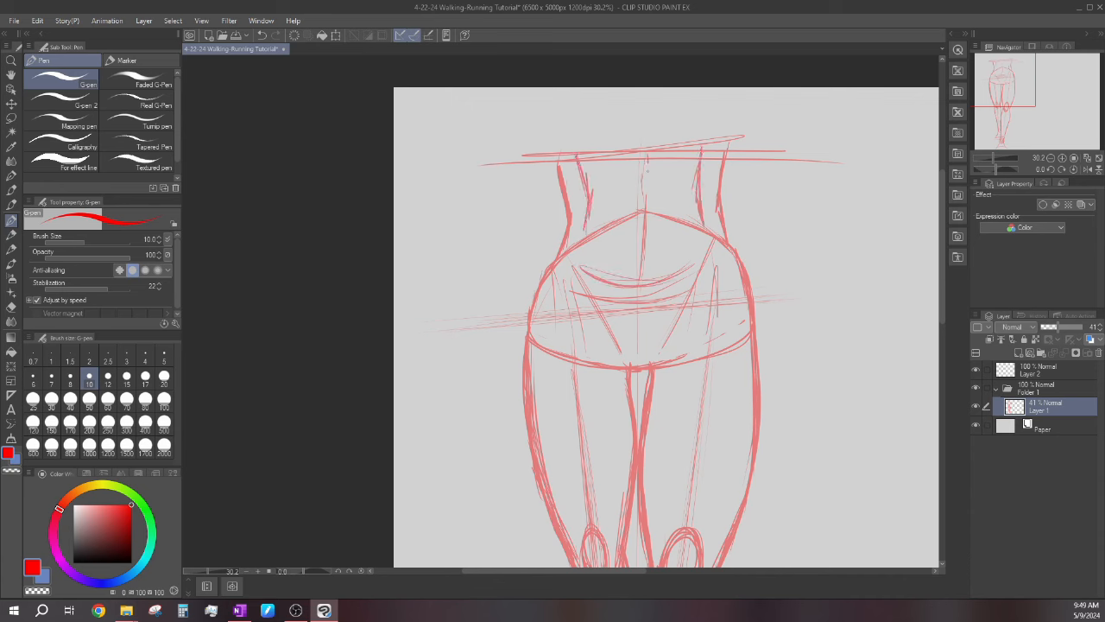
pyautogui.scroll(-3)
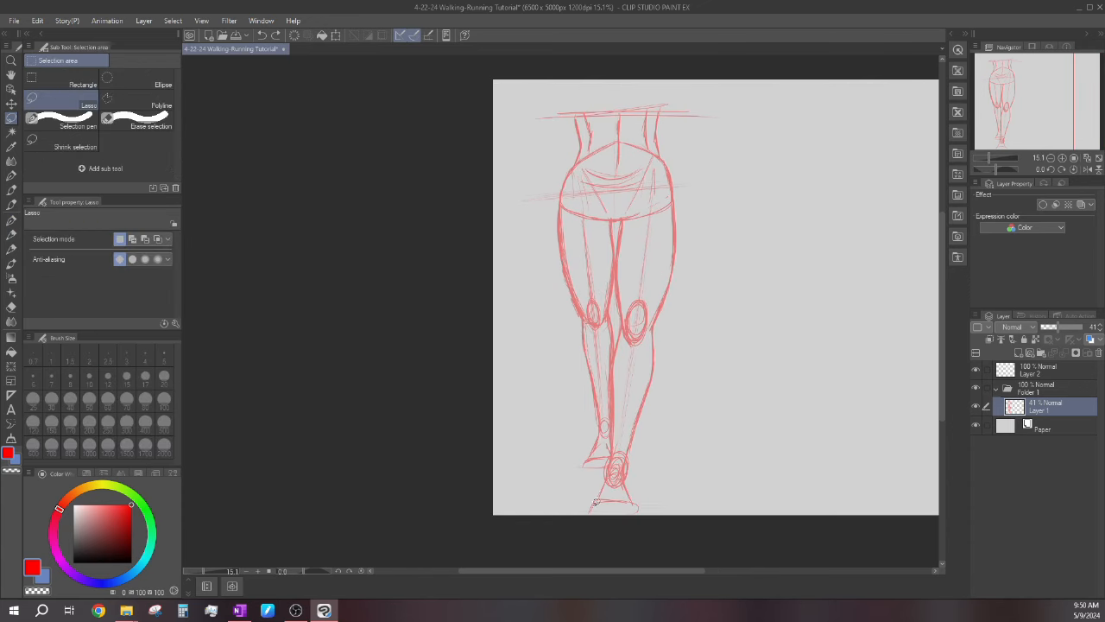
# - Lasso the right leg of the sketch, rescale it with Free Transform and confirm with OK
pyautogui.moveTo(619, 280); pyautogui.dragTo(605, 510)
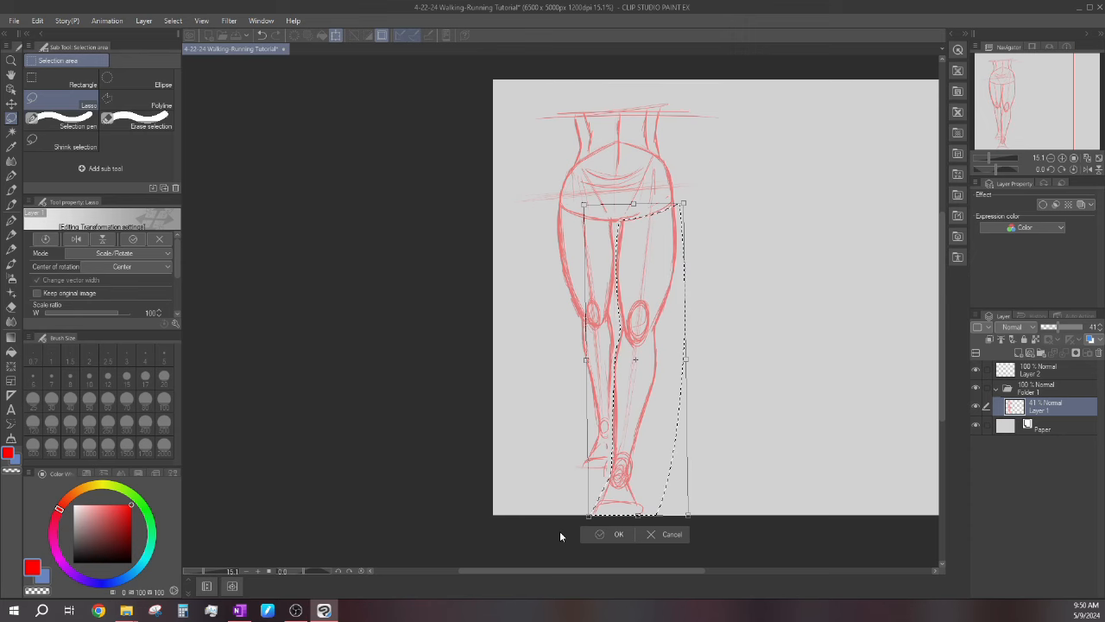
pyautogui.click(619, 534)
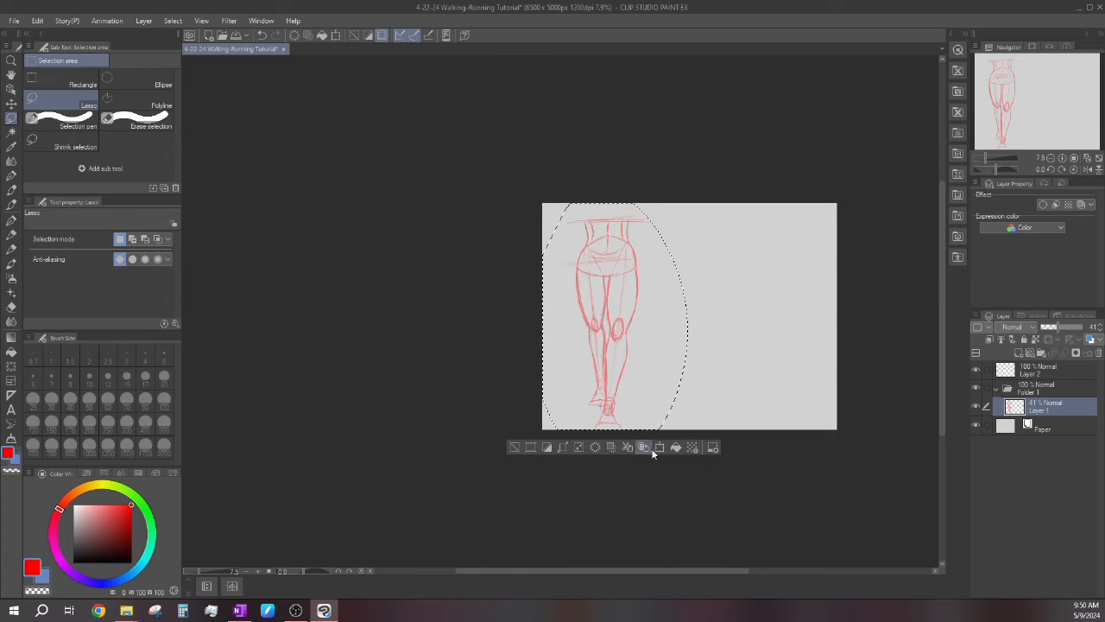
pyautogui.click(642, 445)
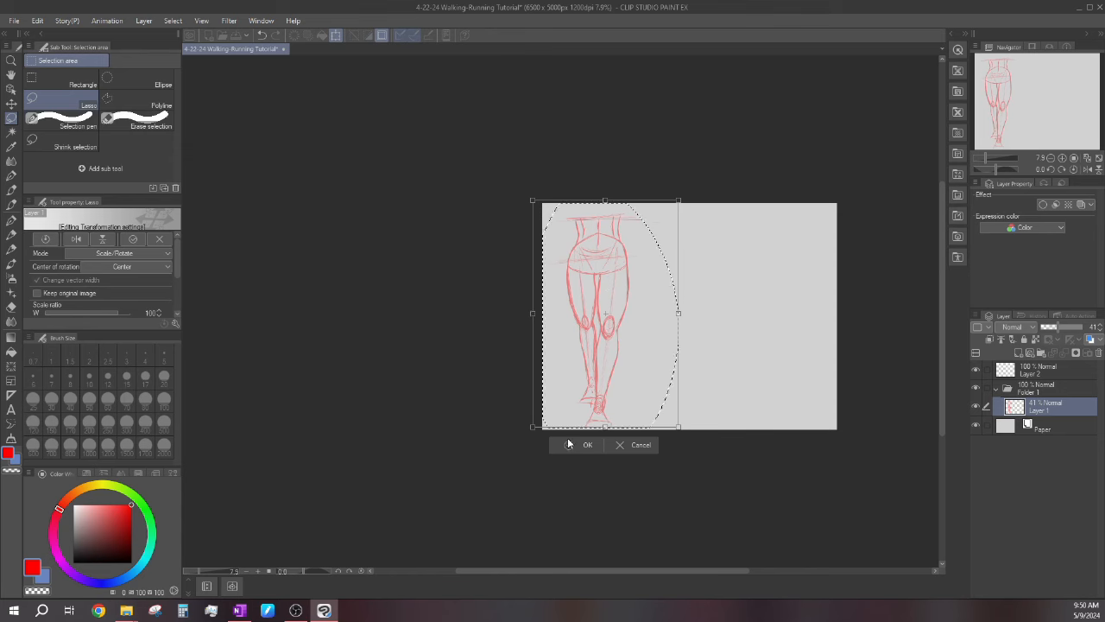
pyautogui.click(587, 444)
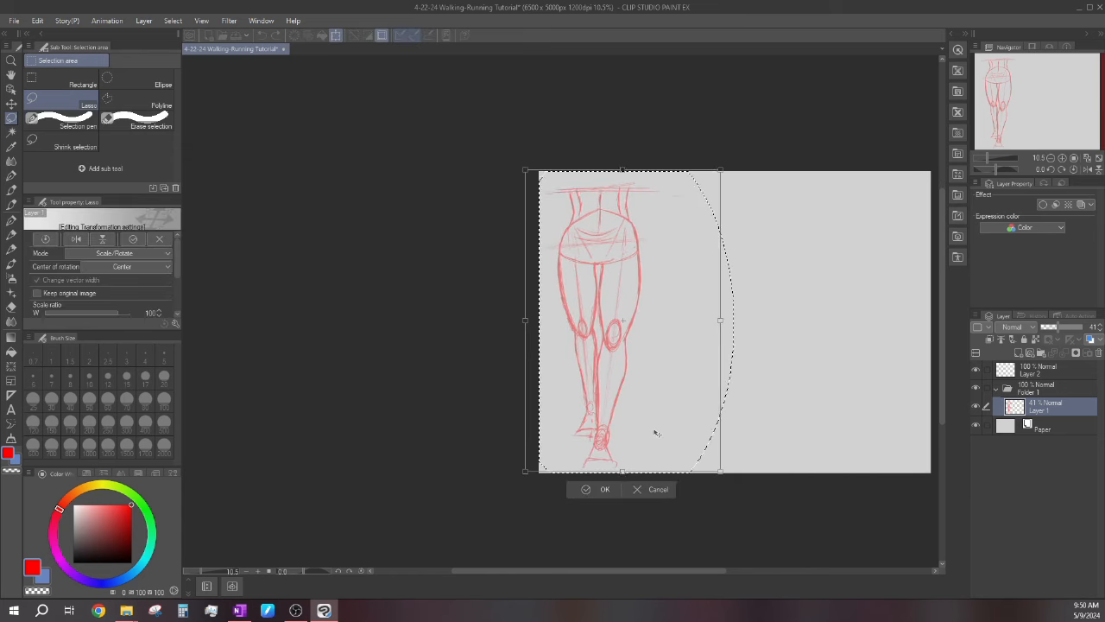
pyautogui.click(605, 489)
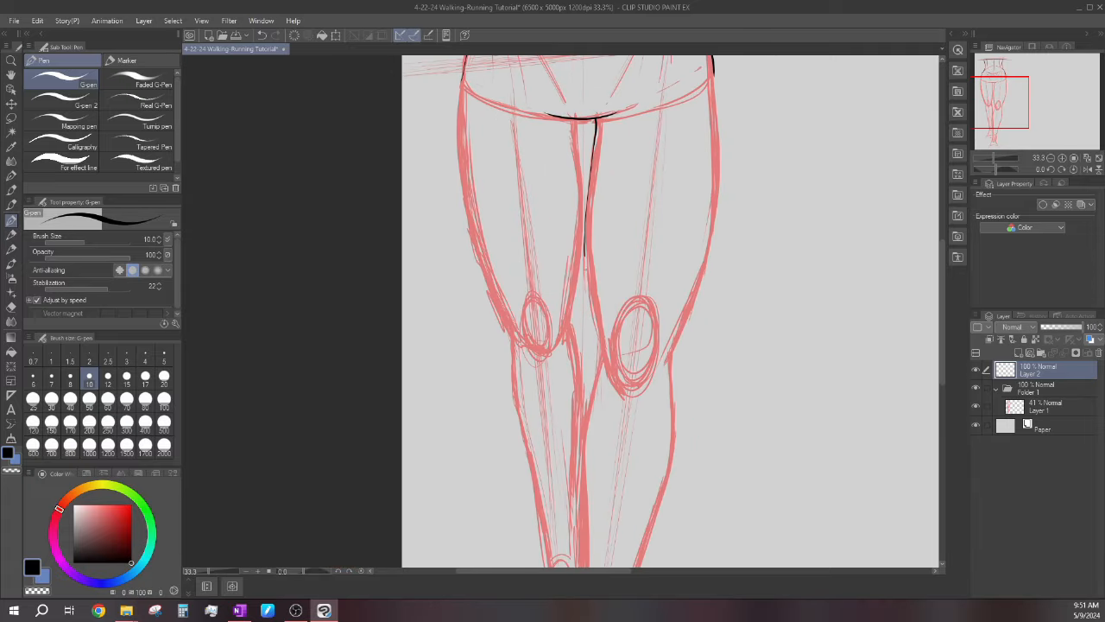
# - Ink the black inner-thigh line over the red sketch on the new line-art layer
pyautogui.moveTo(590, 259); pyautogui.dragTo(630, 380)
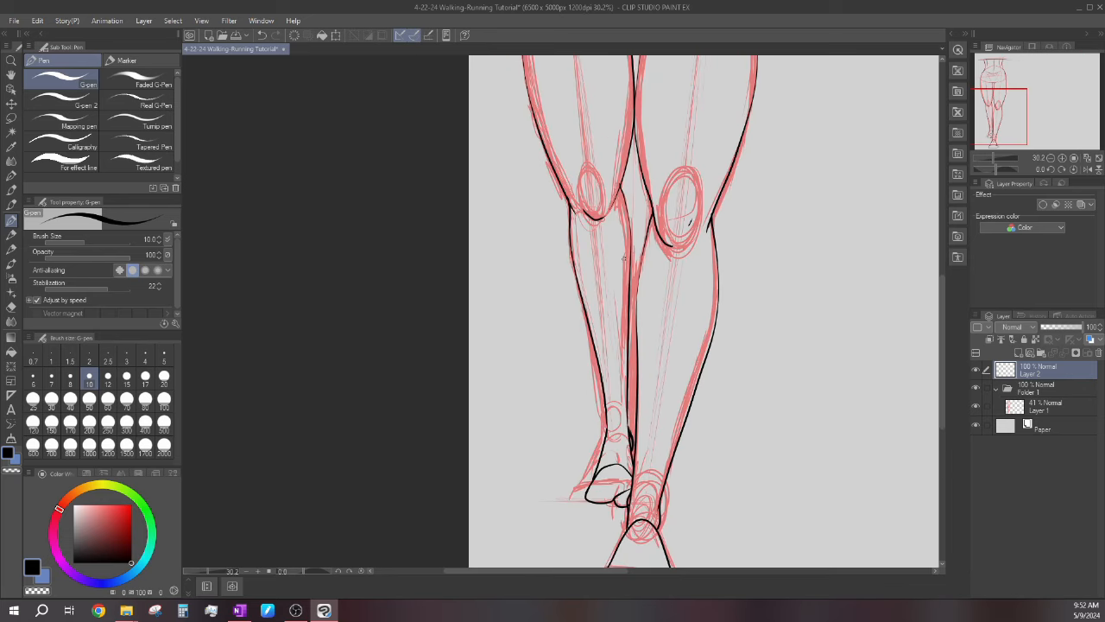
pyautogui.scroll(3)
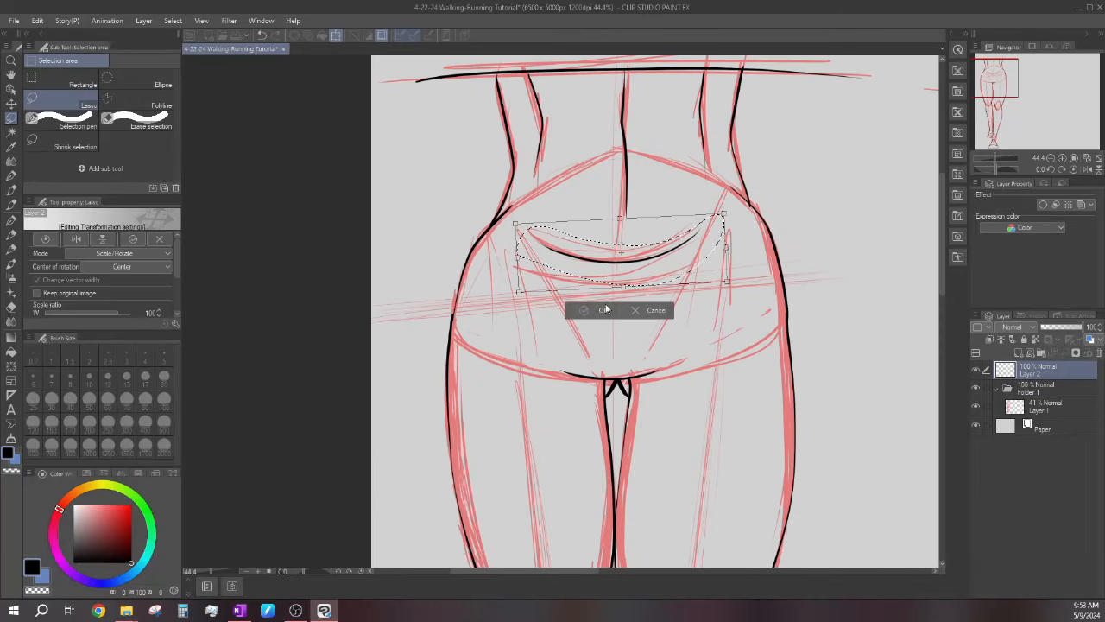
# - Confirm the transformed hip curve and add a stroke to the black hip line art
pyautogui.click(604, 311)
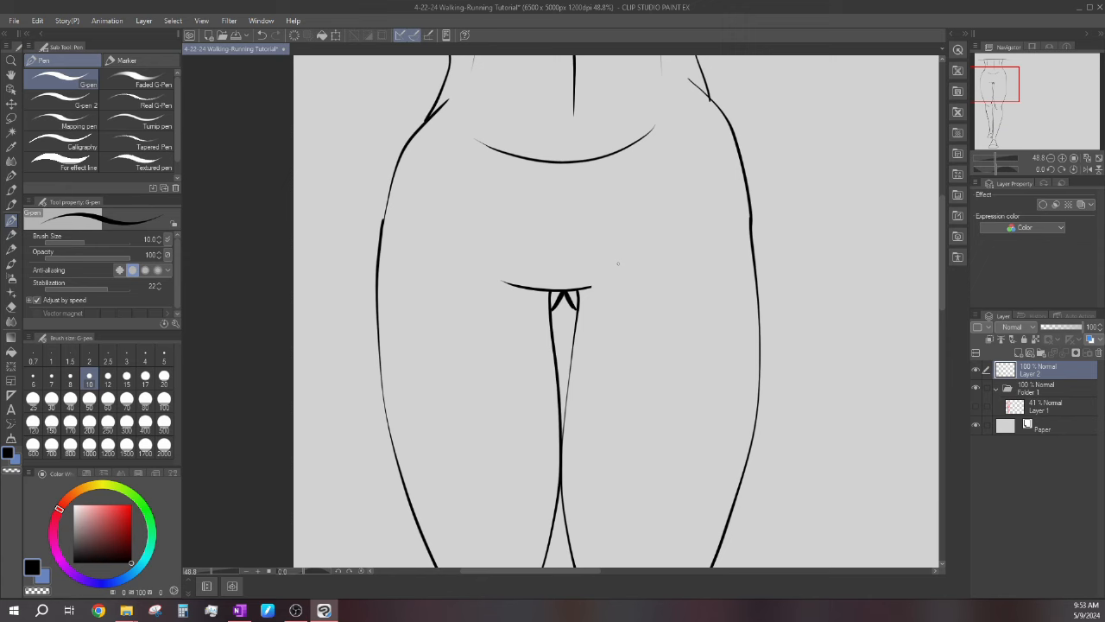
pyautogui.moveTo(626, 255); pyautogui.dragTo(604, 277)
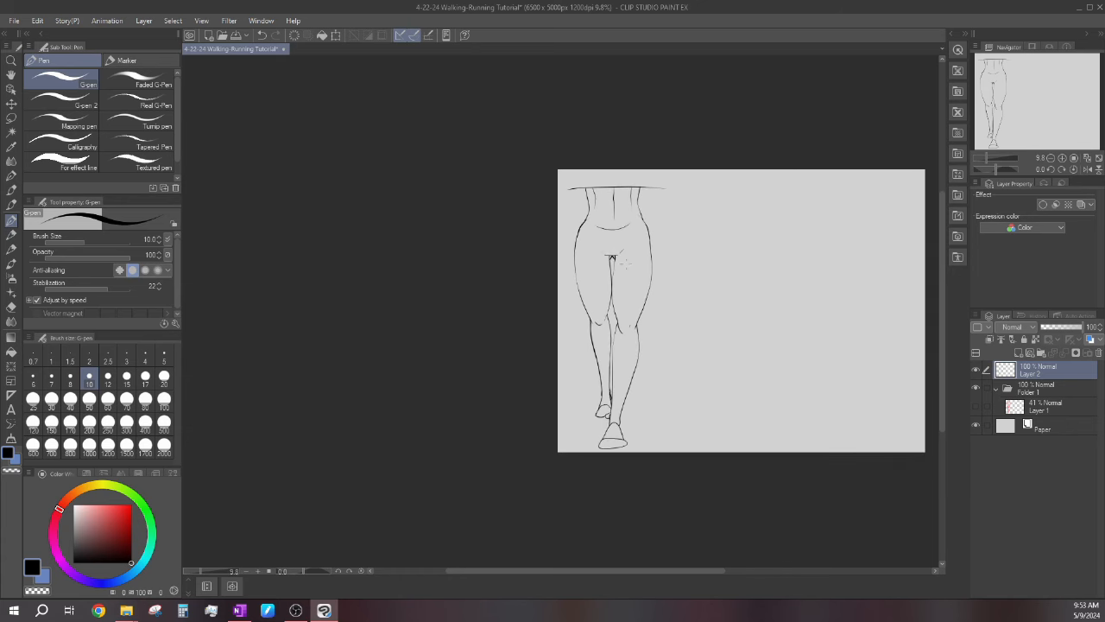
pyautogui.moveTo(656, 323)
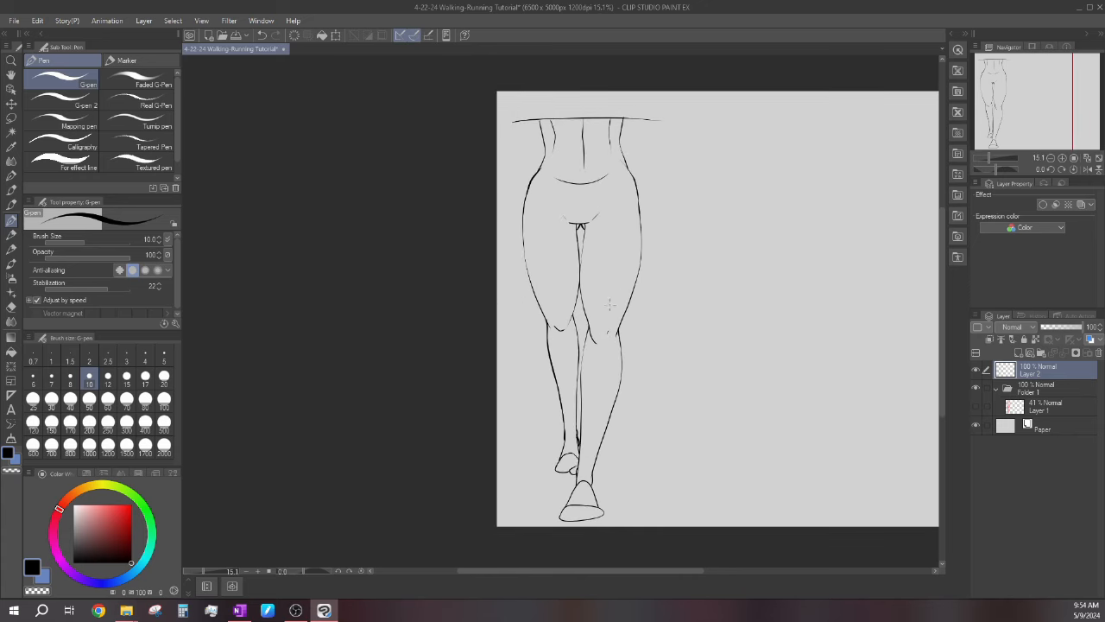
pyautogui.moveTo(619, 204)
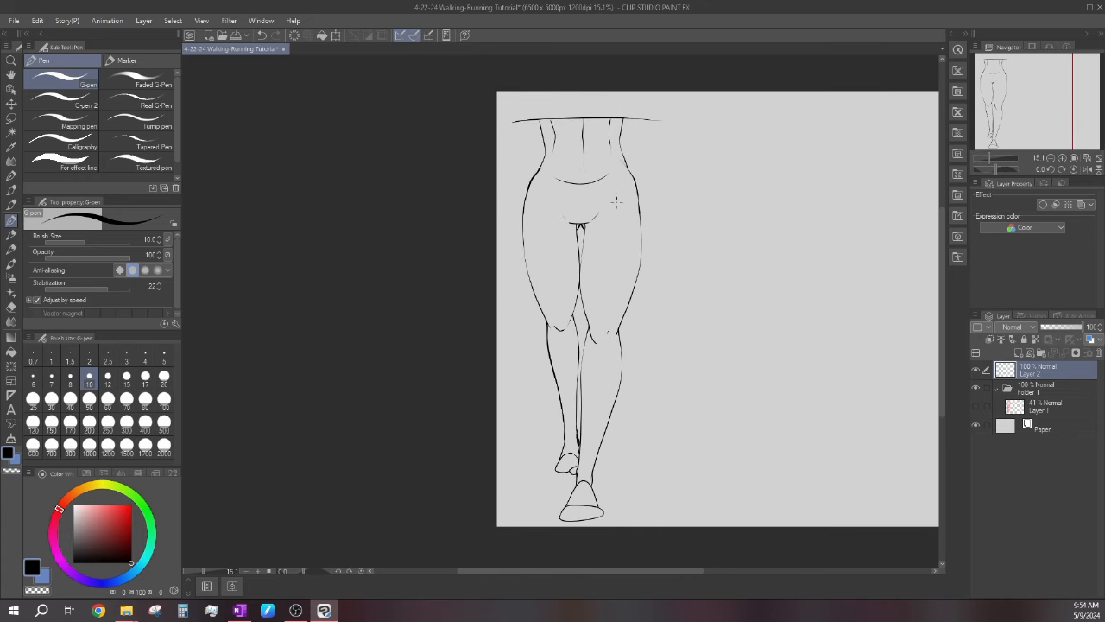
# - Add a small black touch-up stroke near the hips on the finished line art
pyautogui.moveTo(618, 203); pyautogui.dragTo(632, 517)
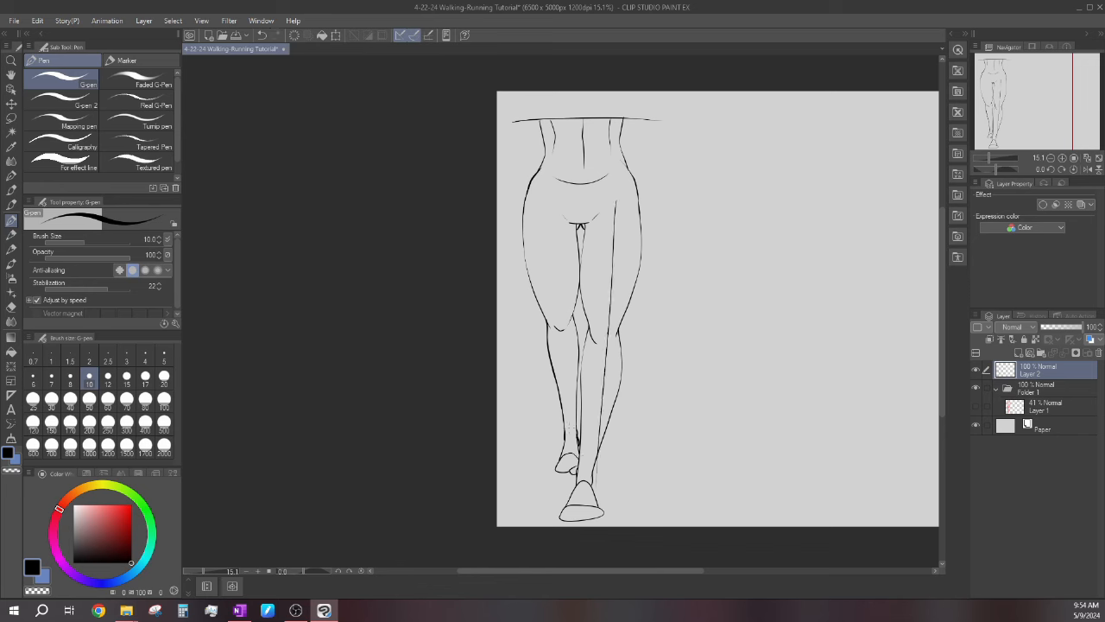
pyautogui.moveTo(549, 218)
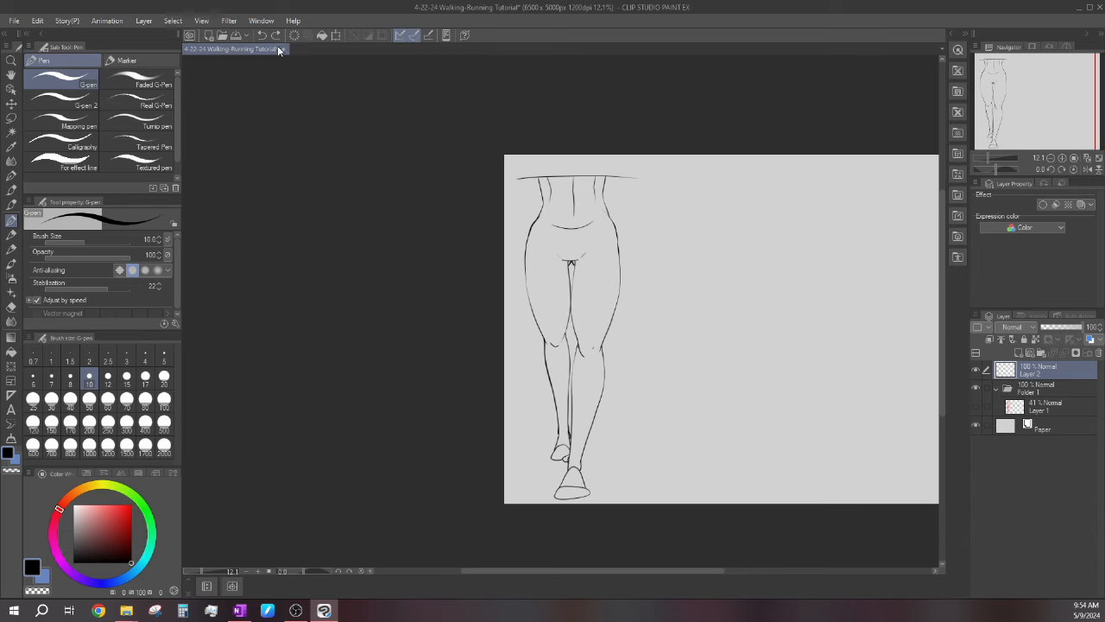
pyautogui.scroll(-3)
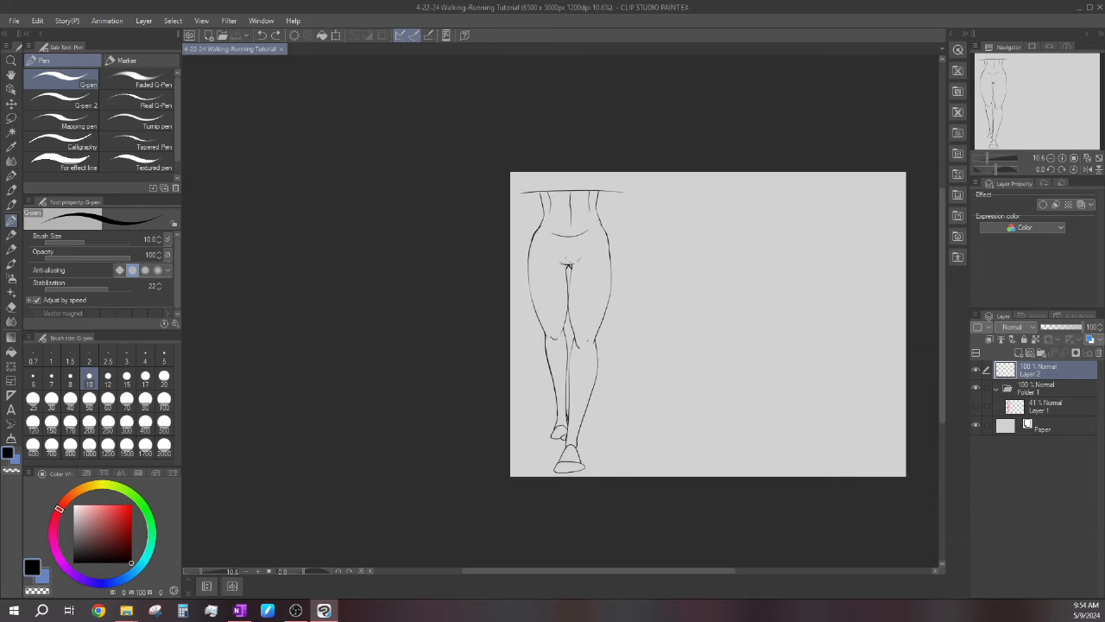